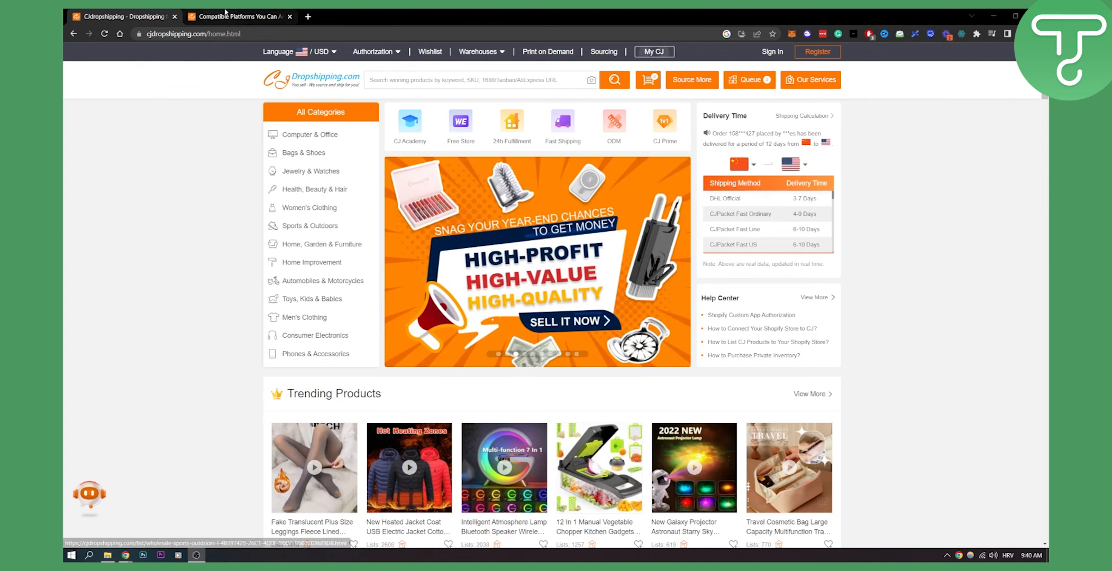
Switch to the 'Compatible Platforms You Can Authorize on CJ' article tab to read the supported platforms.
{"action": "left_click", "coordinate": [238, 16]}
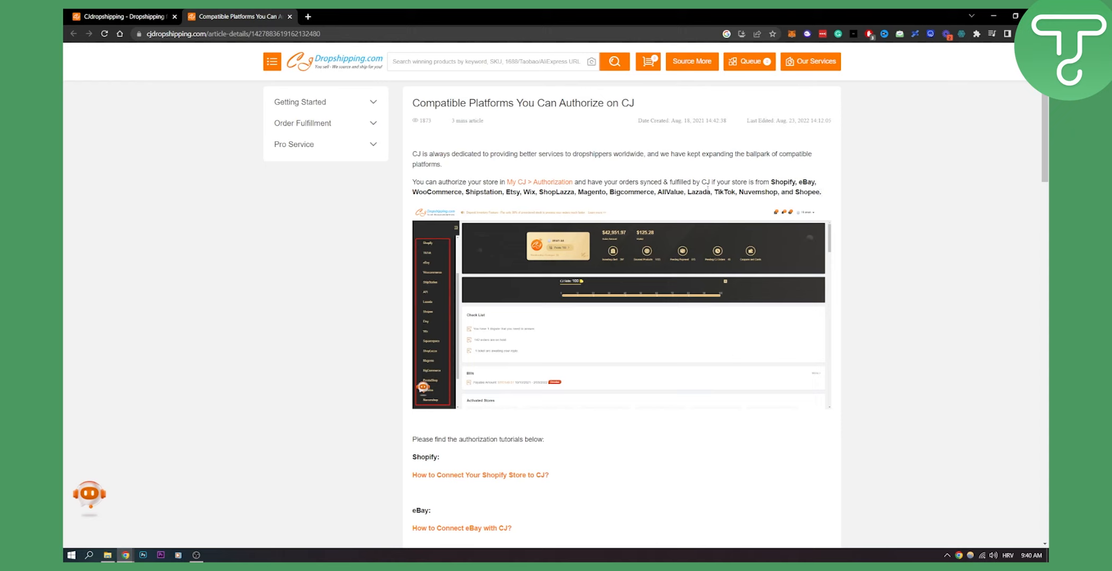
{"action": "mouse_move", "coordinate": [482, 138]}
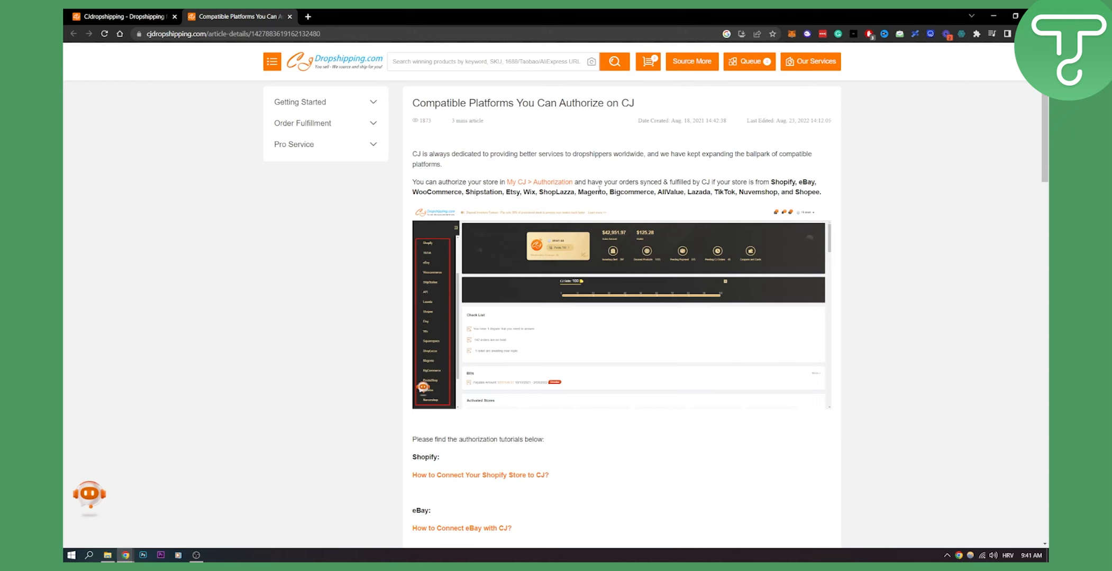
{"action": "mouse_move", "coordinate": [545, 181]}
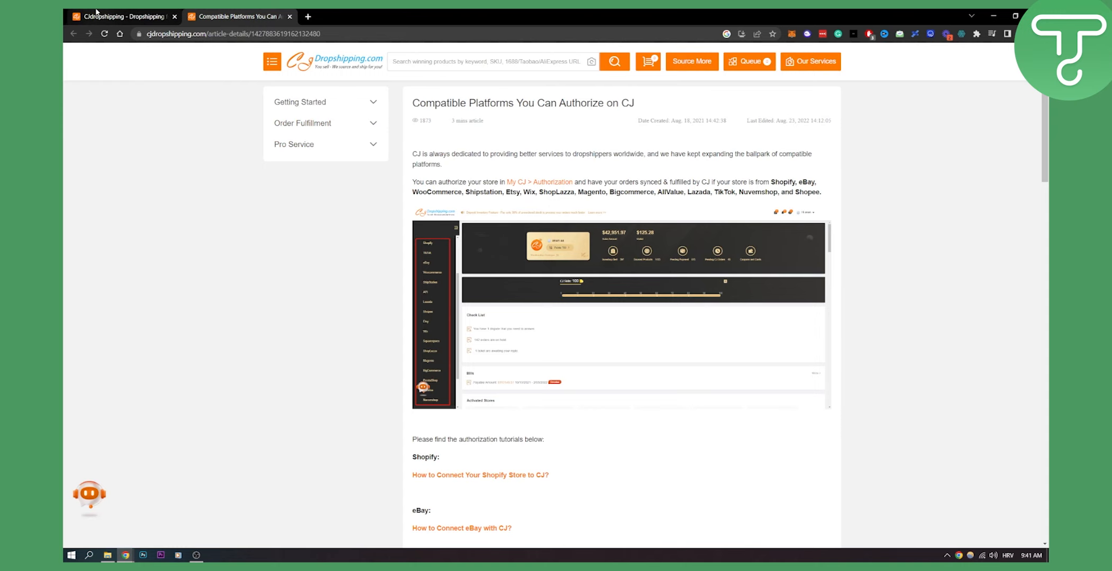
Return to the home tab and scroll to the Recommended Products for E-commerce Platform row.
{"action": "left_click", "coordinate": [121, 16]}
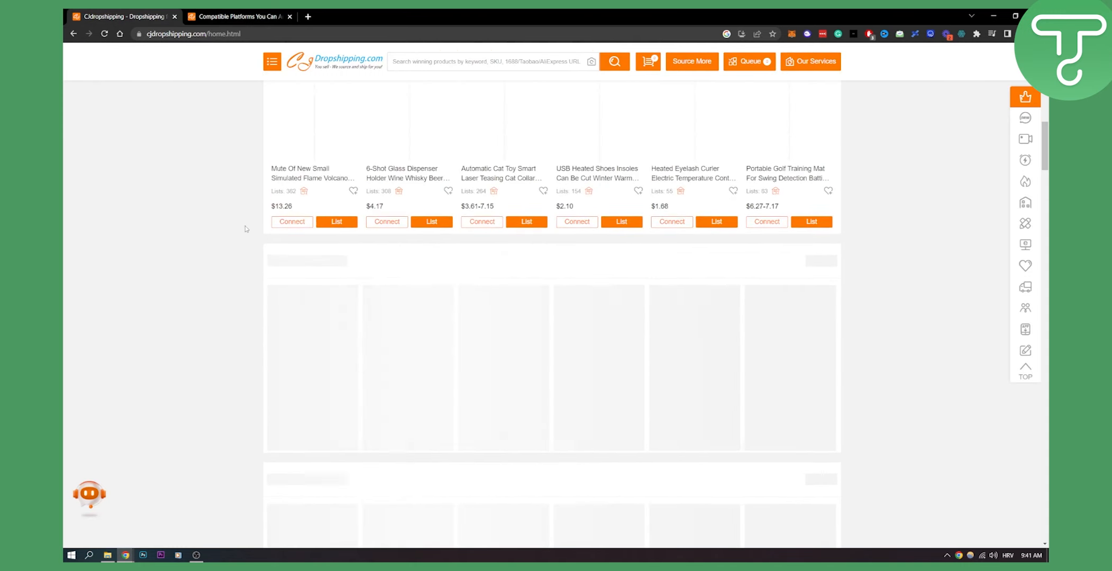
{"action": "scroll", "scroll_direction": "down", "scroll_amount": 3}
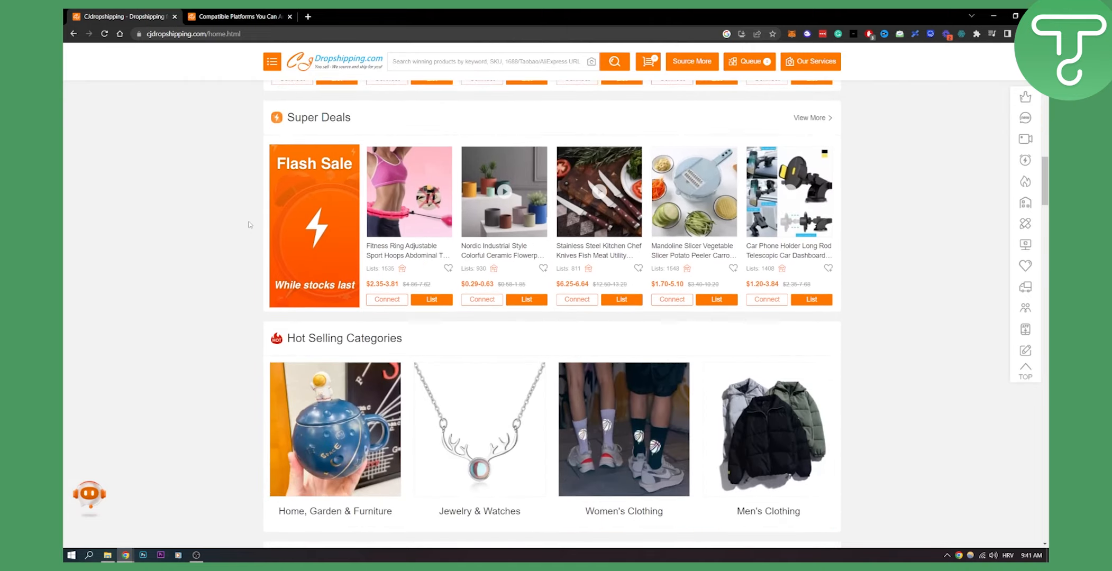
{"action": "scroll", "scroll_direction": "down", "scroll_amount": 3}
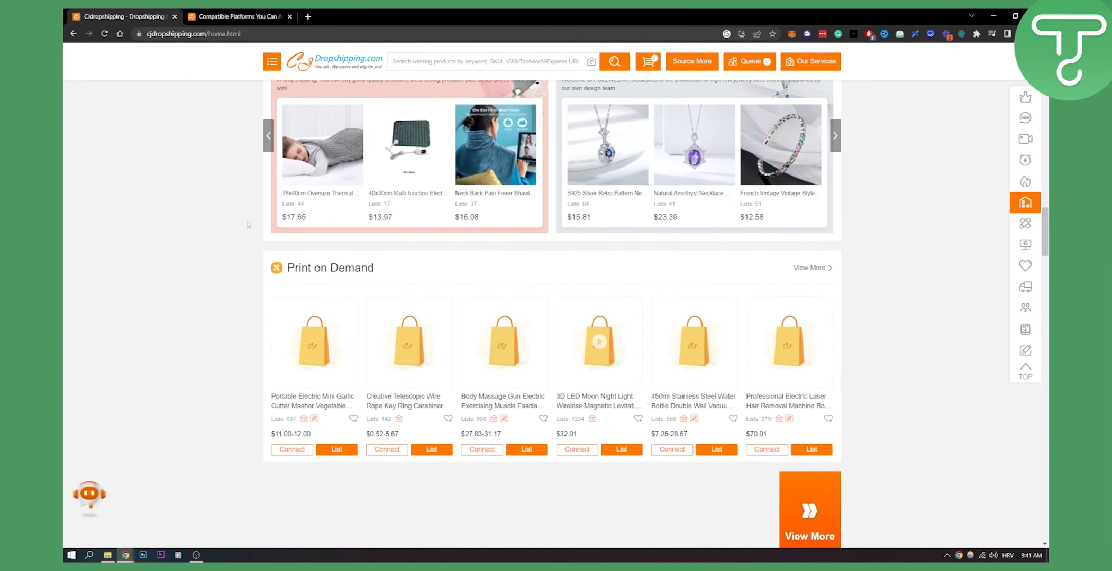
{"action": "scroll", "scroll_direction": "down", "scroll_amount": 3}
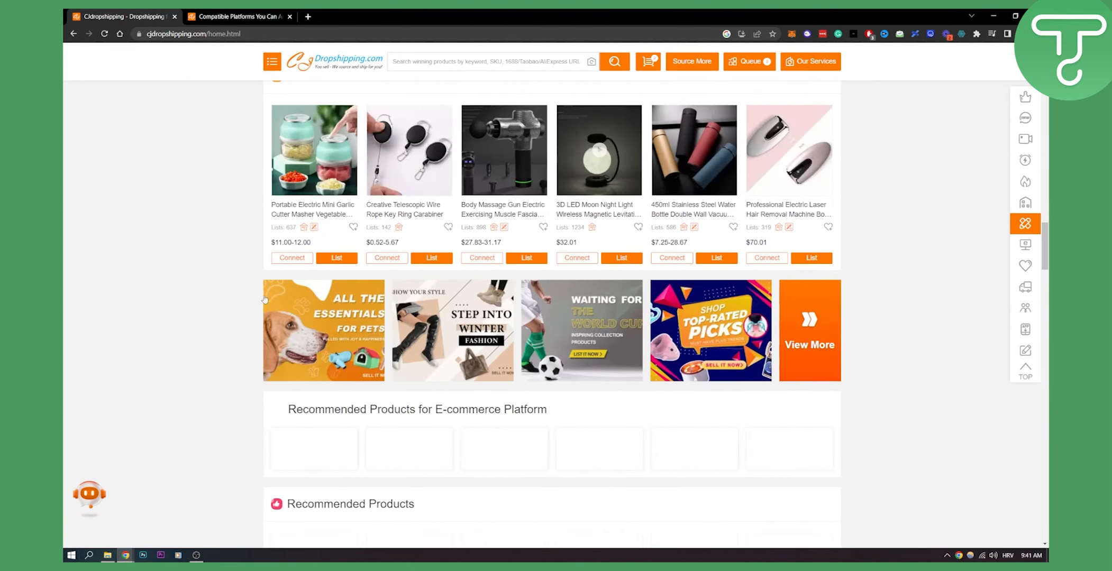
{"action": "scroll", "scroll_direction": "down", "scroll_amount": 3}
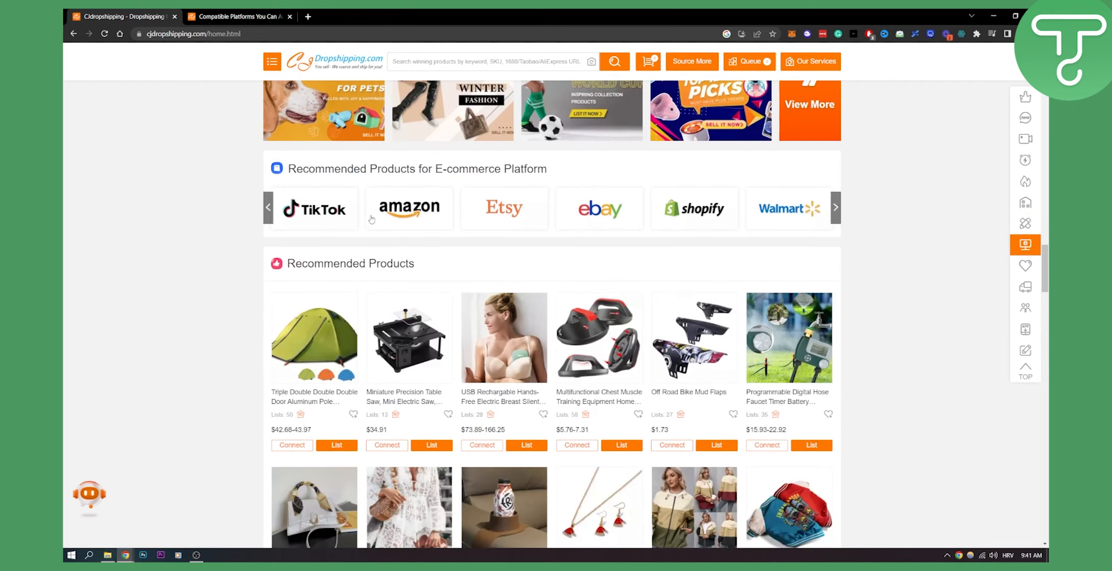
{"action": "mouse_move", "coordinate": [504, 207]}
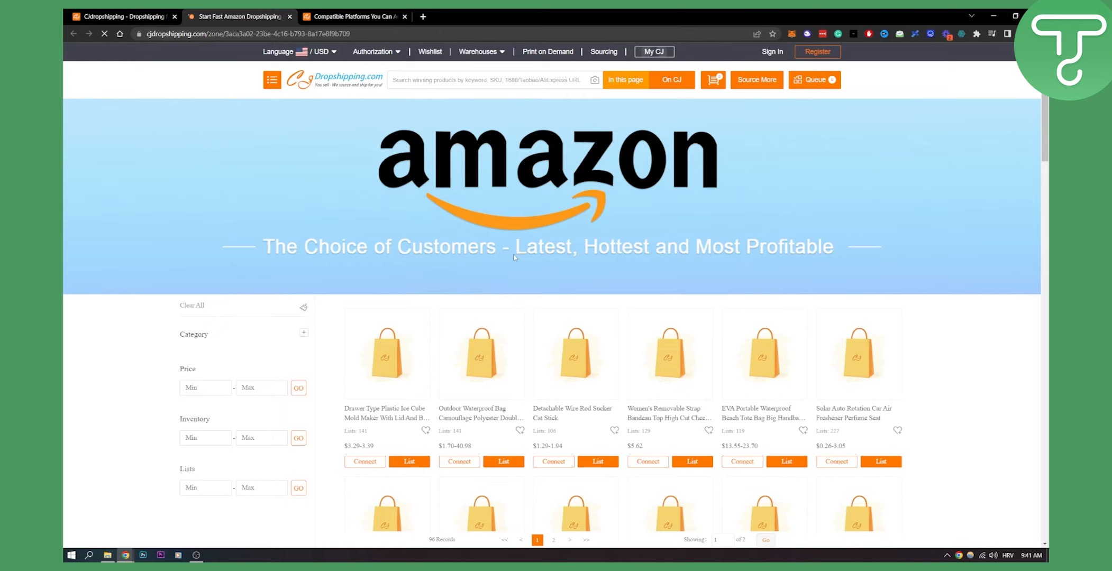
Scroll the newly opened Amazon zone page through its product listings.
{"action": "scroll", "scroll_direction": "down", "scroll_amount": 3}
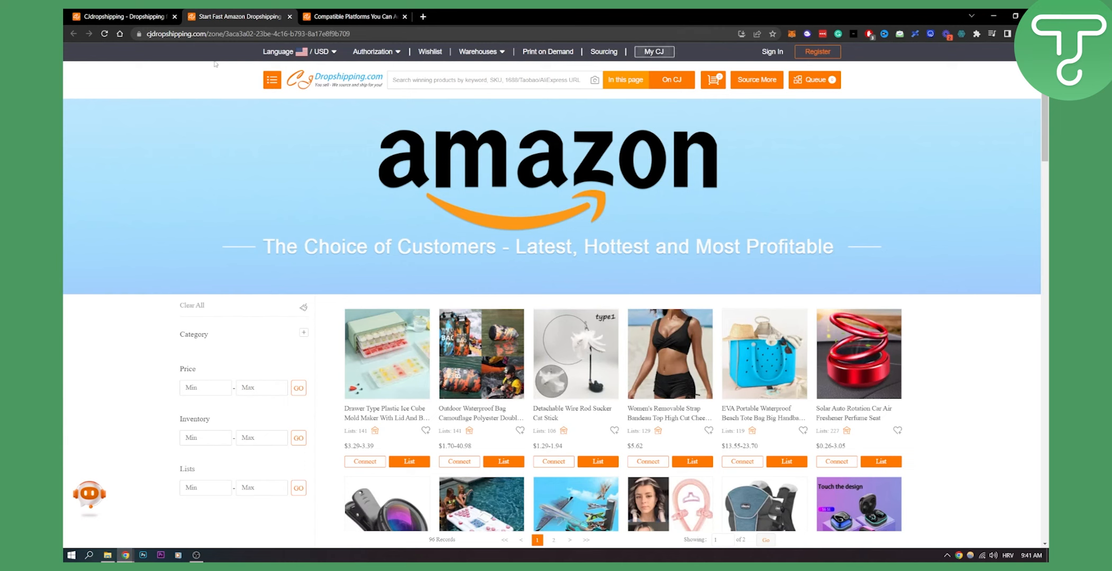
{"action": "mouse_move", "coordinate": [199, 130]}
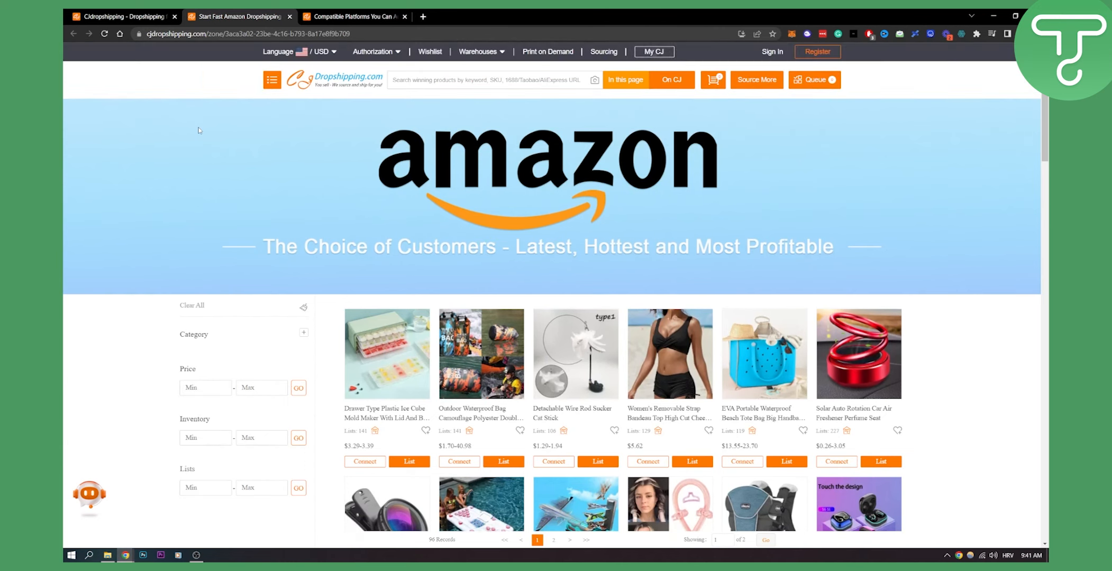
{"action": "mouse_move", "coordinate": [205, 121]}
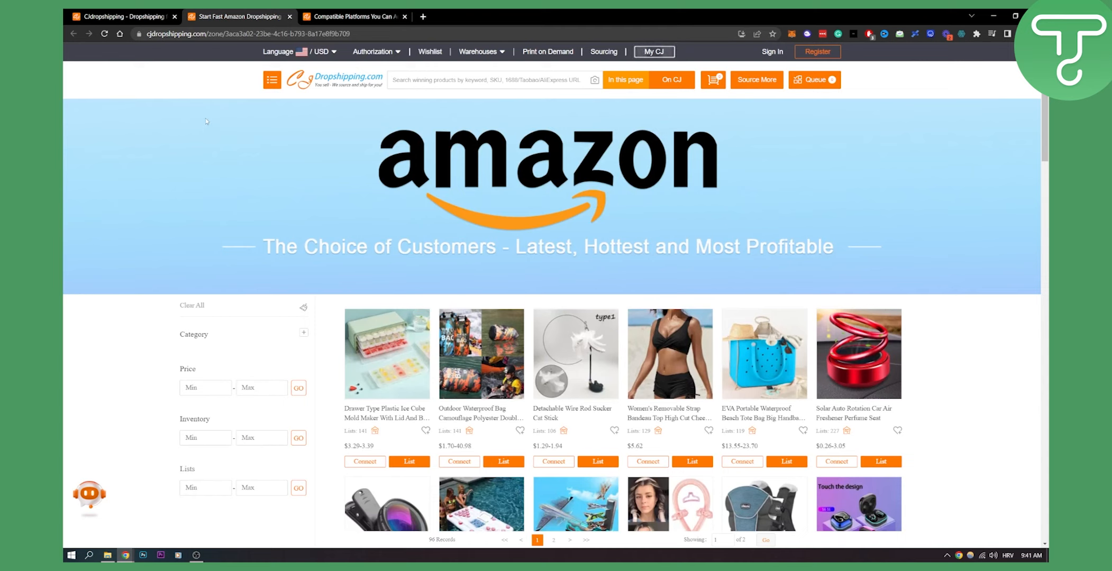